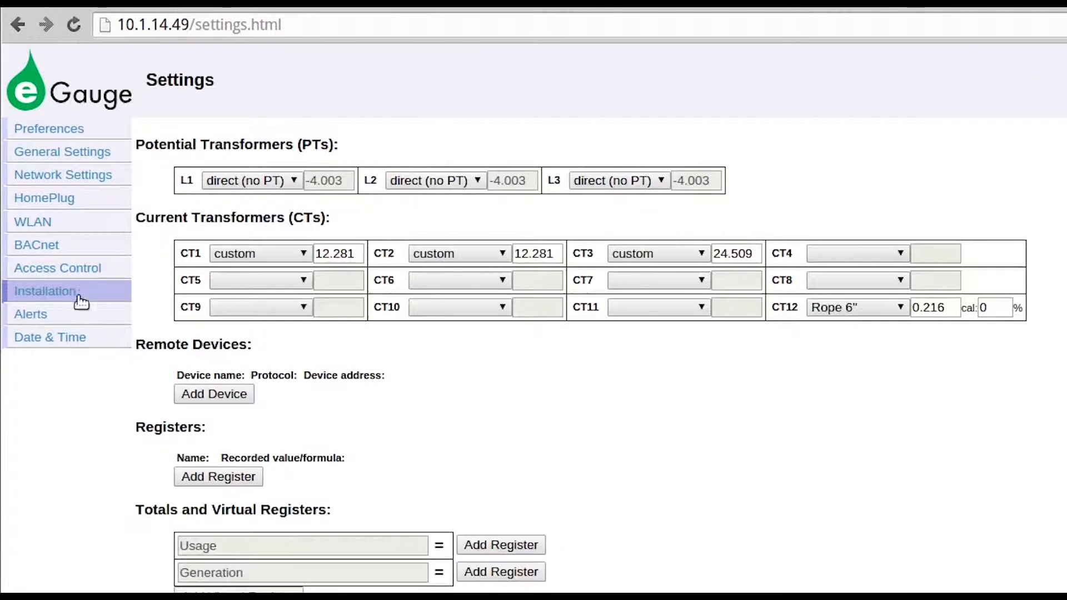
Add a remote device entry named 'eGauge Remote - South Side'.
{"action": "left_click", "coordinate": [213, 393]}
{"action": "type", "text": "eGauge Remote - South Side"}
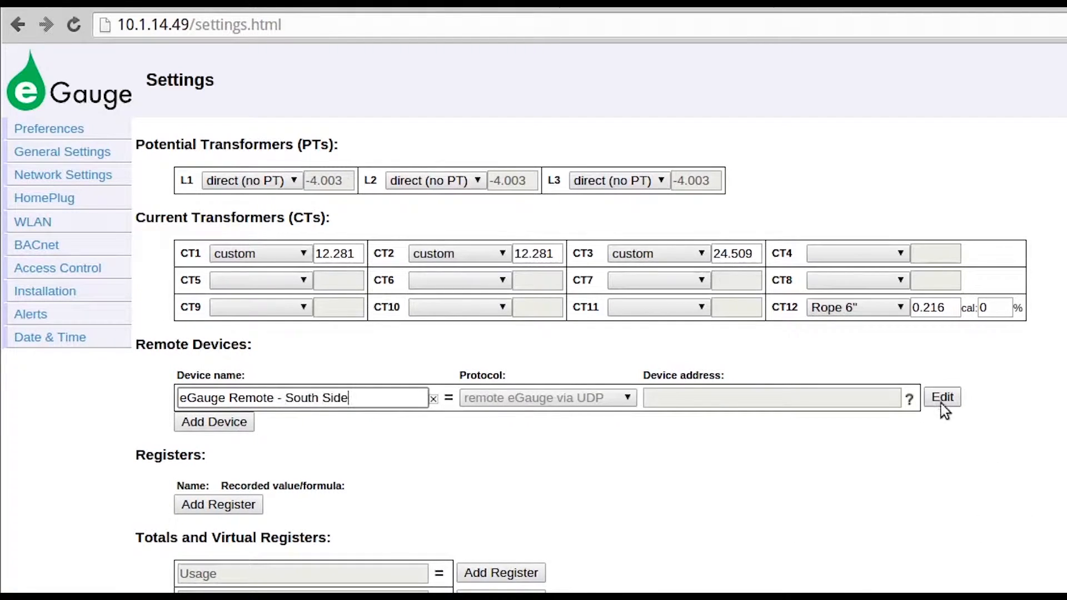
Enter egauge11000 as the South Side device address, keeping the UDP protocol.
{"action": "left_click", "coordinate": [942, 397]}
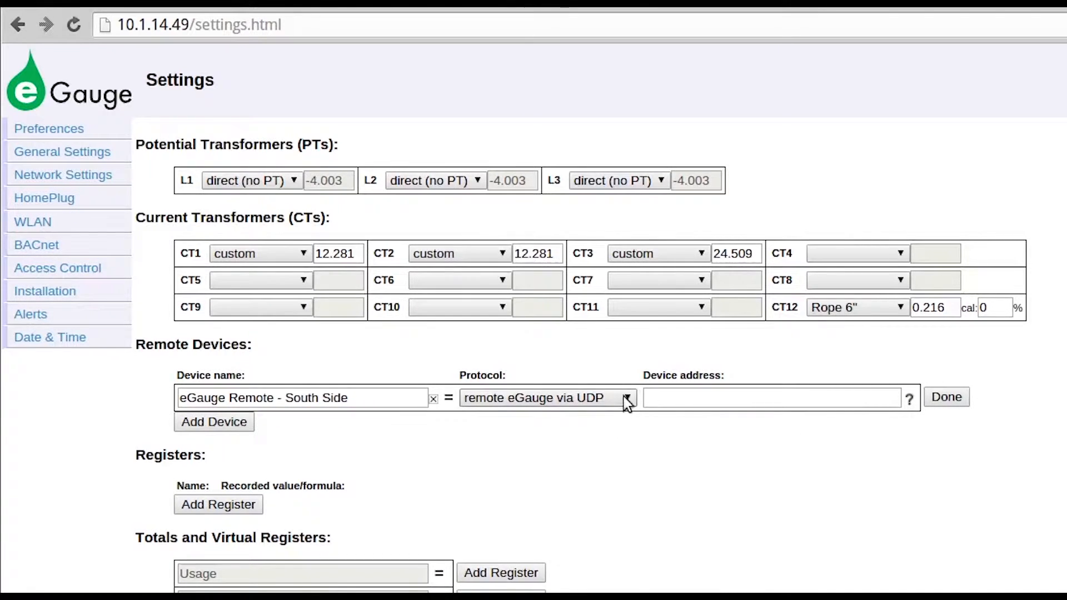
{"action": "left_click", "coordinate": [624, 398]}
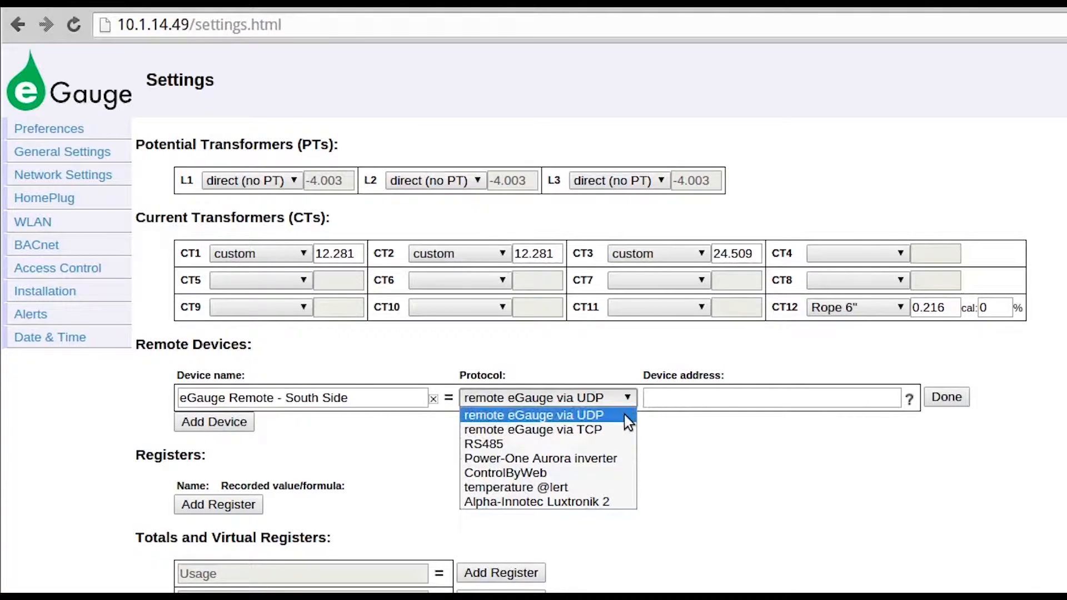
{"action": "left_click", "coordinate": [533, 415]}
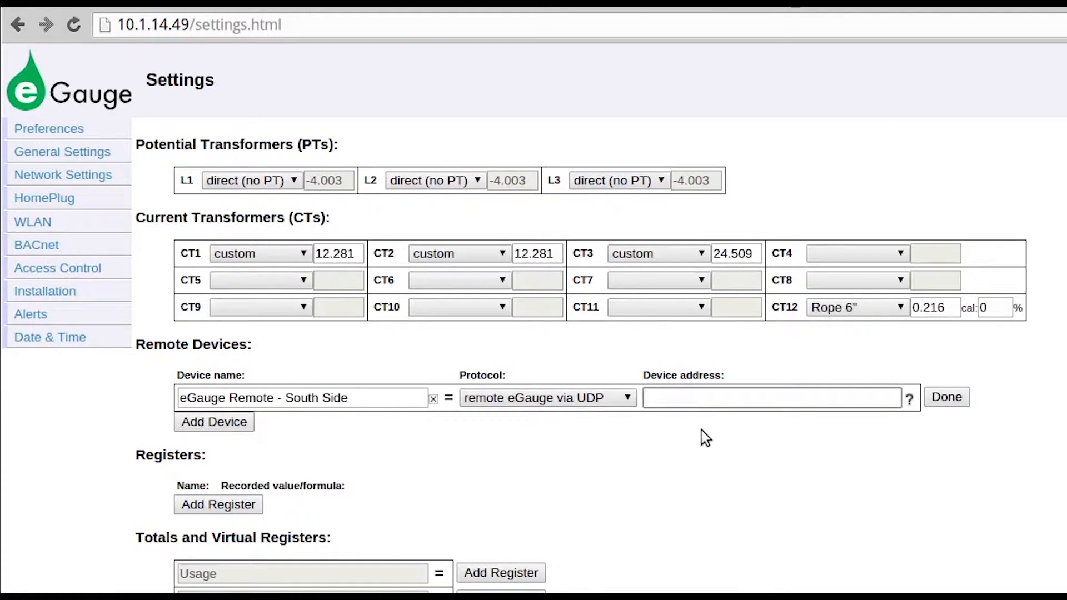
{"action": "type", "text": "egauge11000"}
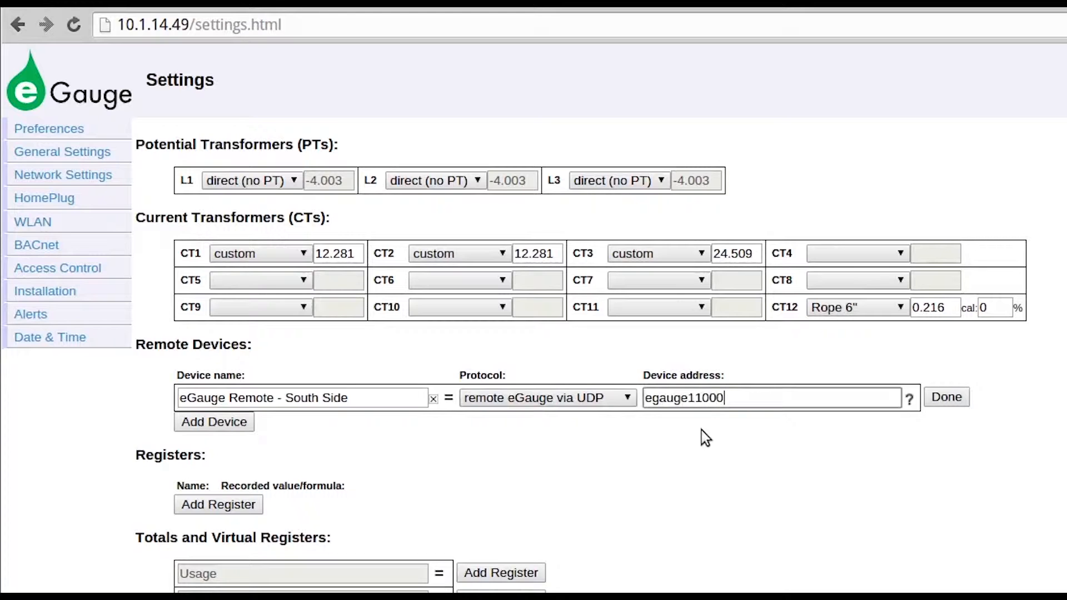
{"action": "mouse_move", "coordinate": [885, 479]}
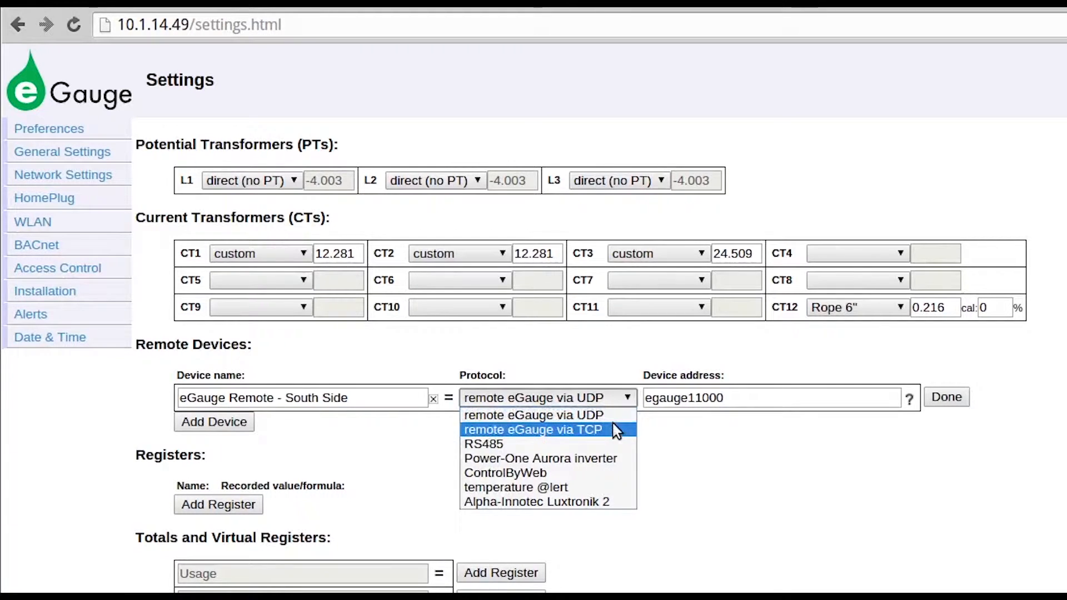
Switch South Side to remote eGauge via TCP at egauge11000.d.egauge.net and save.
{"action": "left_click", "coordinate": [534, 430]}
{"action": "type", "text": "."}
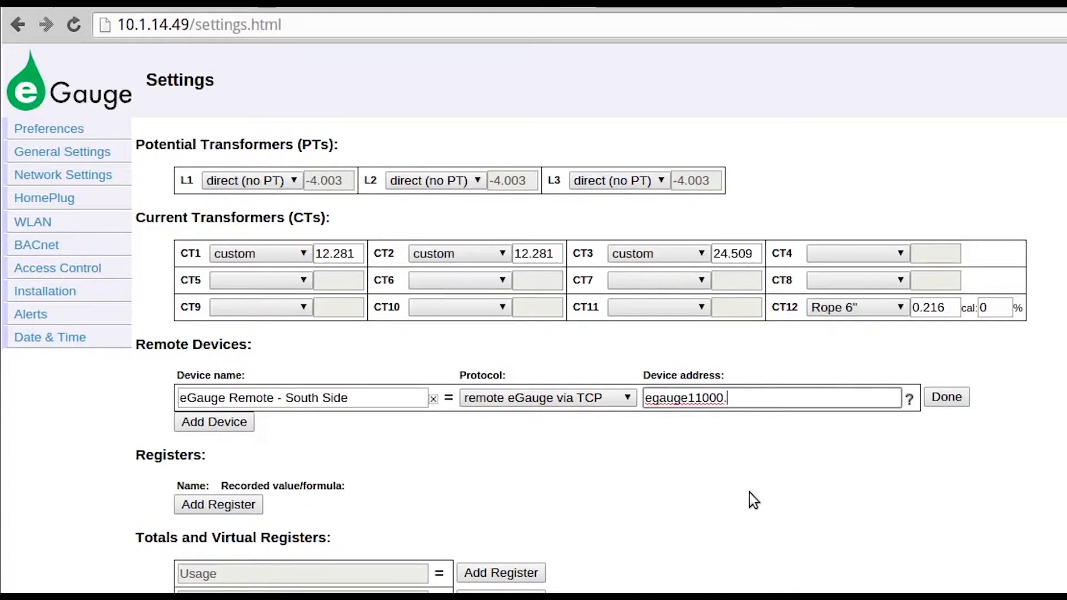
{"action": "type", "text": "d.egauge.net"}
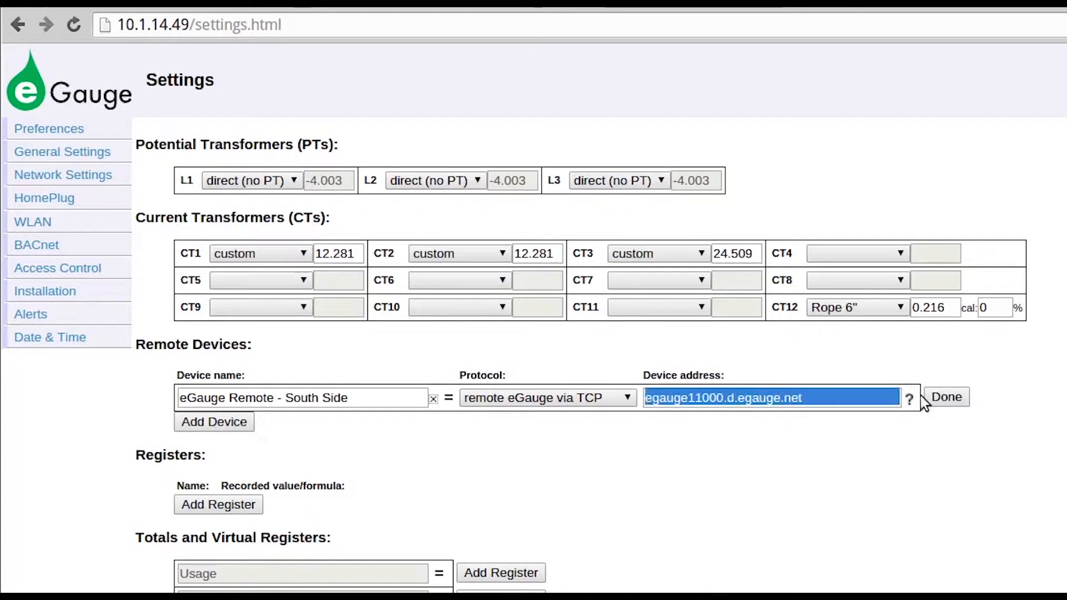
{"action": "left_click", "coordinate": [945, 397]}
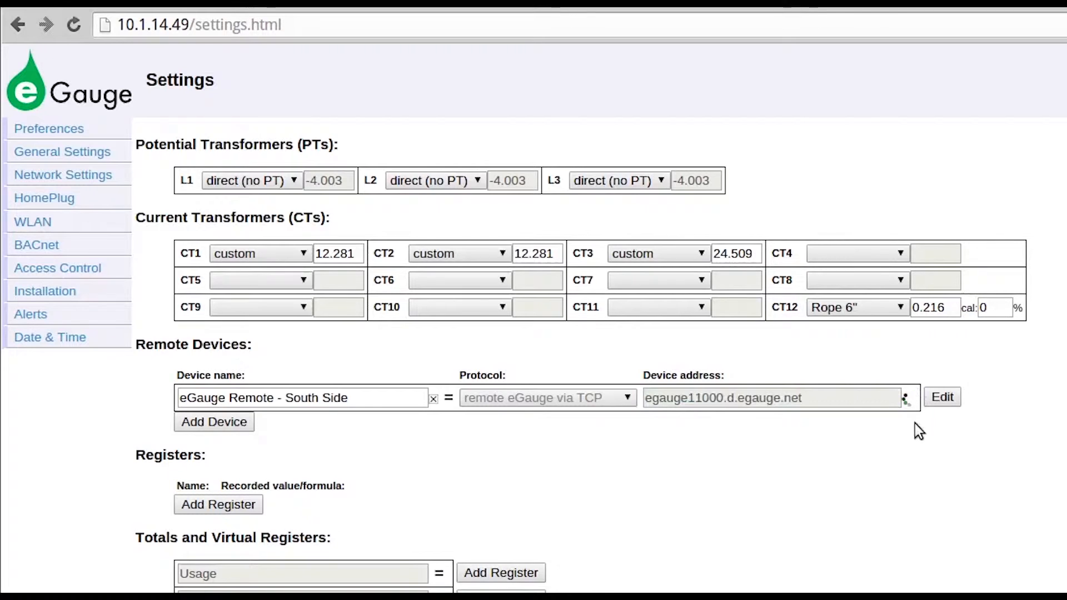
Fetch the South Side device's registers and add a first register row.
{"action": "left_click", "coordinate": [906, 398]}
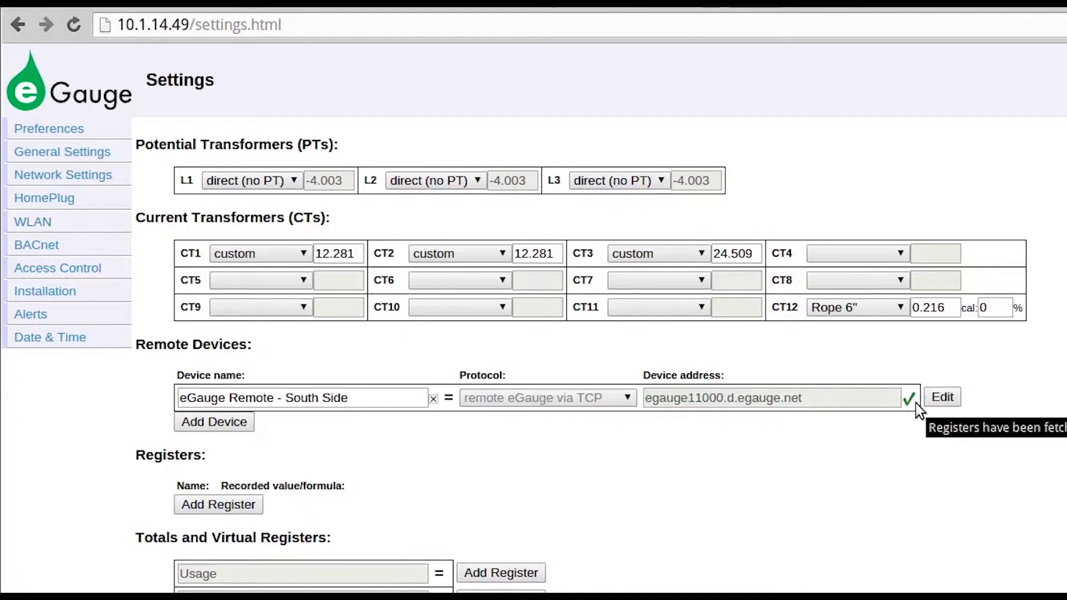
{"action": "mouse_move", "coordinate": [929, 427]}
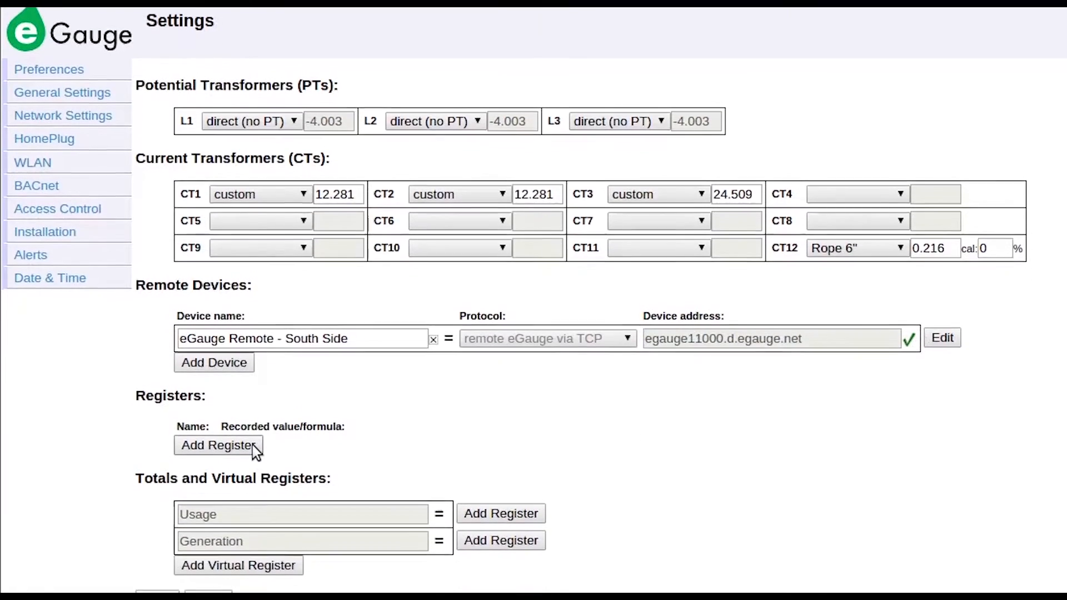
{"action": "left_click", "coordinate": [218, 445]}
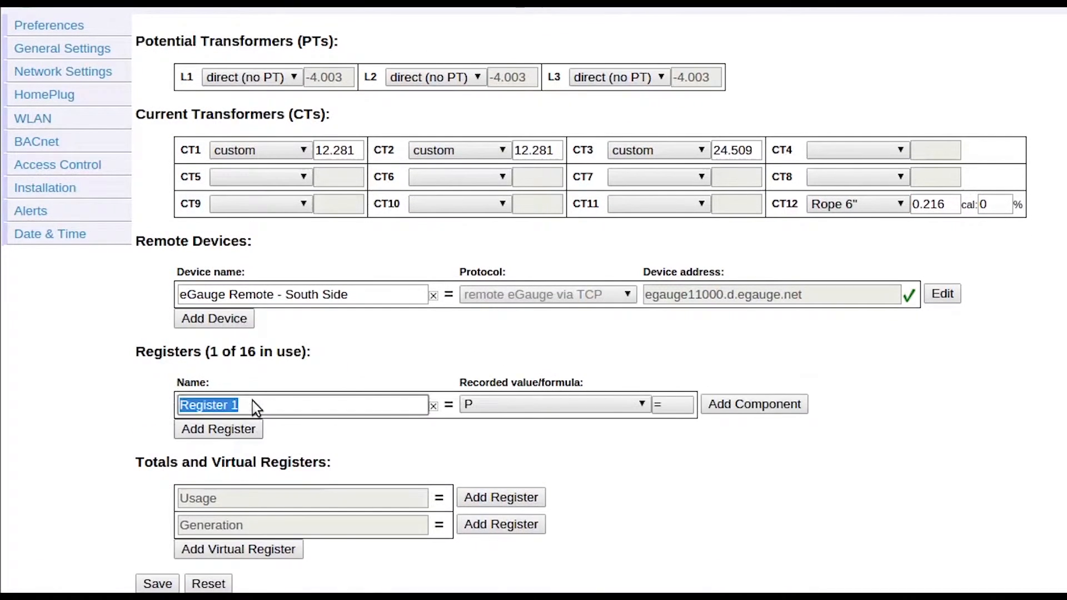
Name a register 'Grid Remote' and source it from the South Side device.
{"action": "left_click", "coordinate": [218, 429]}
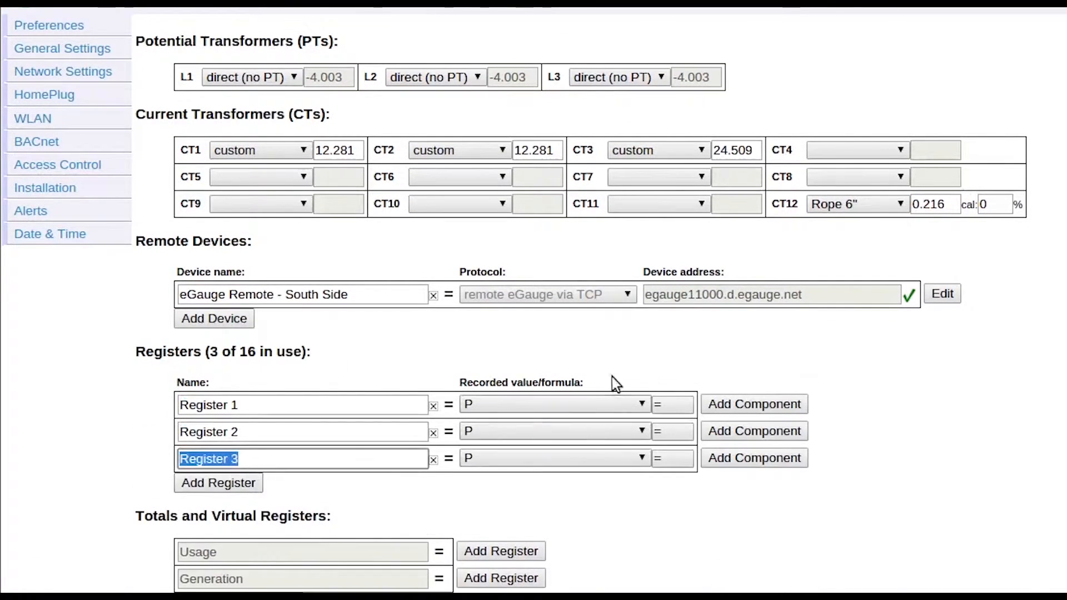
{"action": "type", "text": "Grid Remote"}
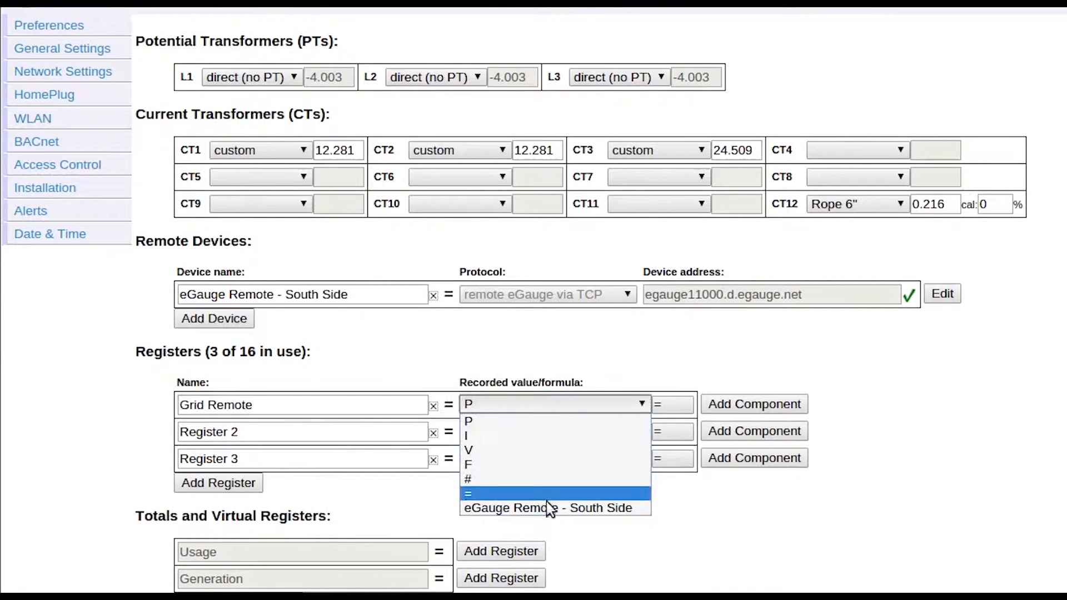
{"action": "left_click", "coordinate": [546, 508]}
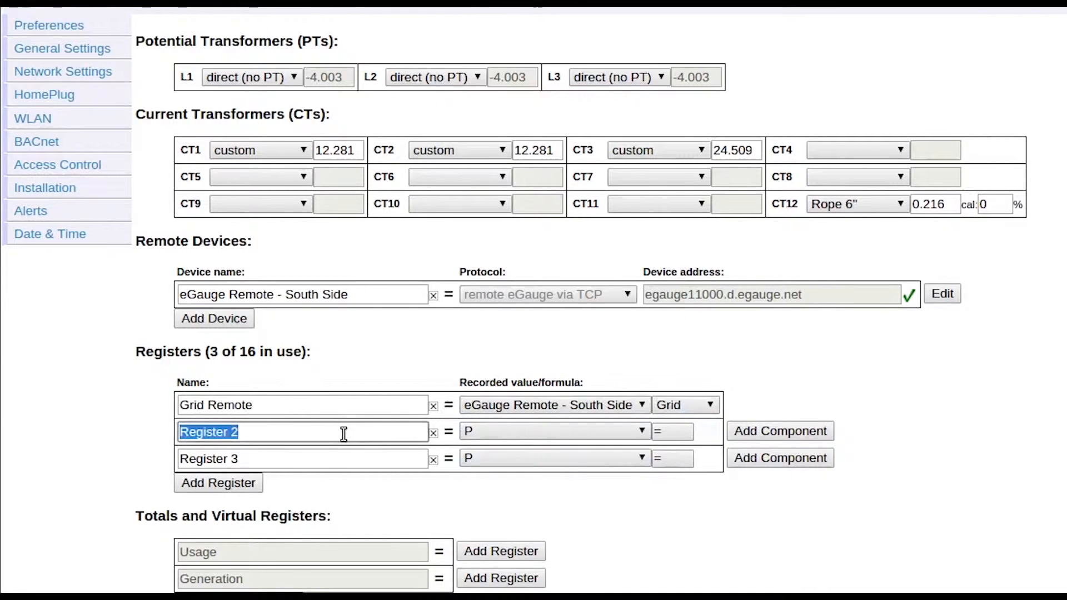
Make 'Solar Remote' import Solar from South Side, and delete Register 3.
{"action": "type", "text": "Solar"}
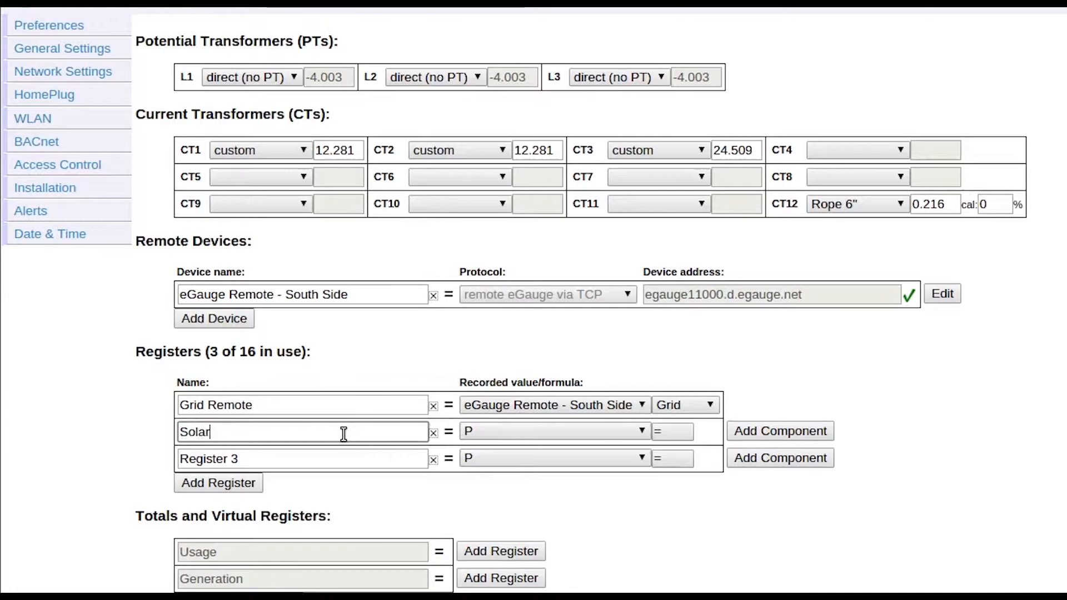
{"action": "type", "text": "Remote"}
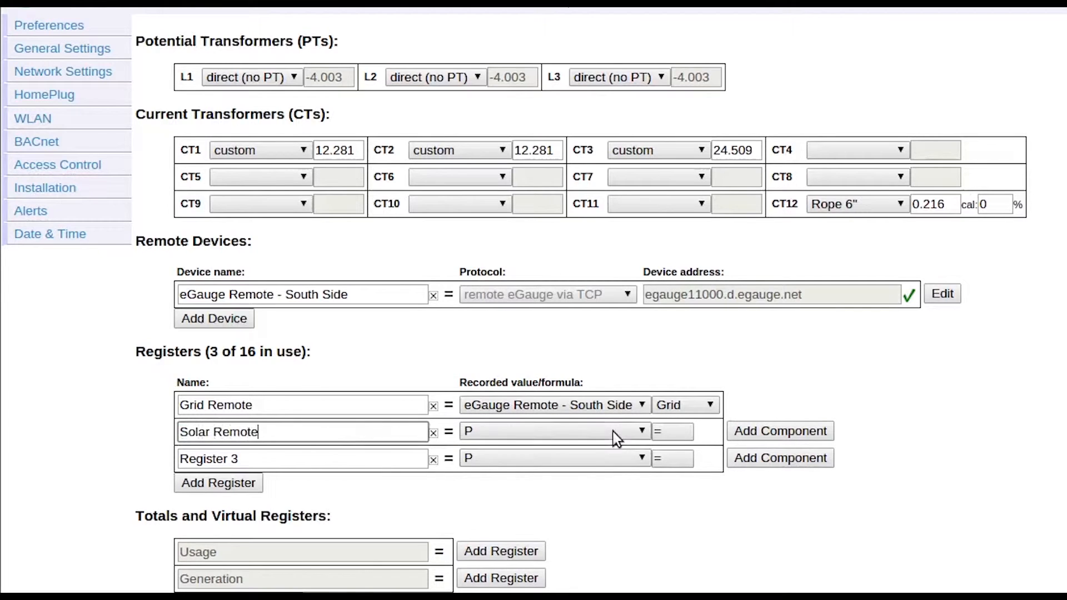
{"action": "left_click", "coordinate": [628, 431]}
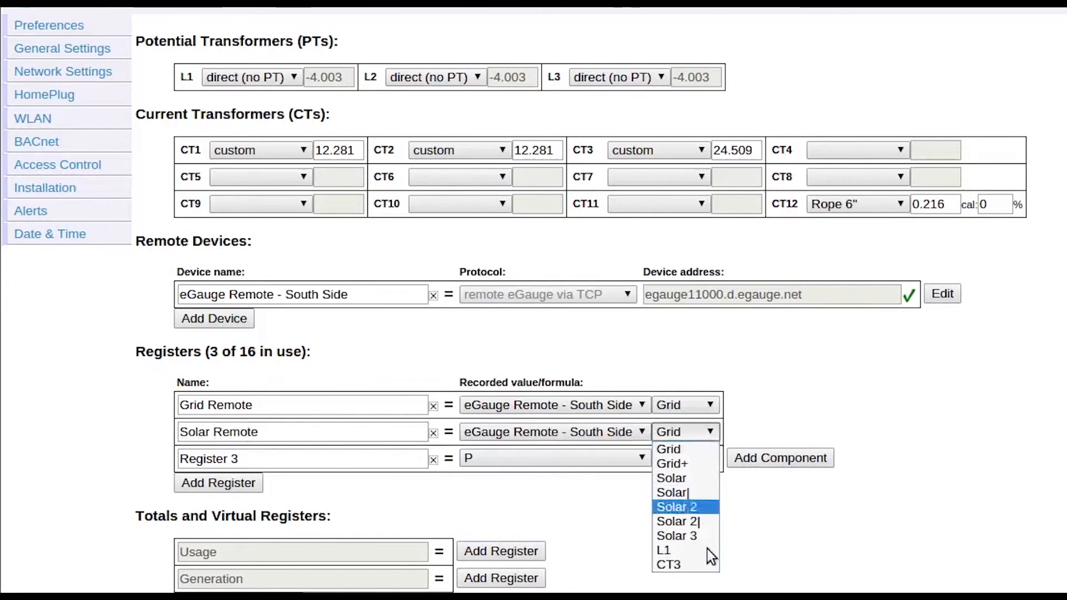
{"action": "left_click", "coordinate": [670, 478]}
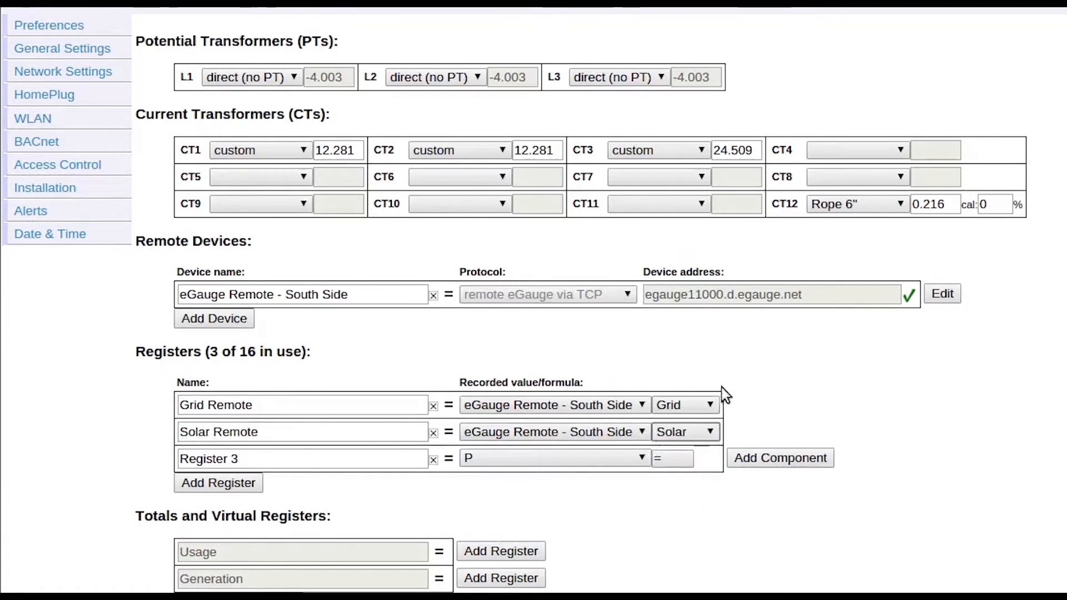
{"action": "mouse_move", "coordinate": [320, 56]}
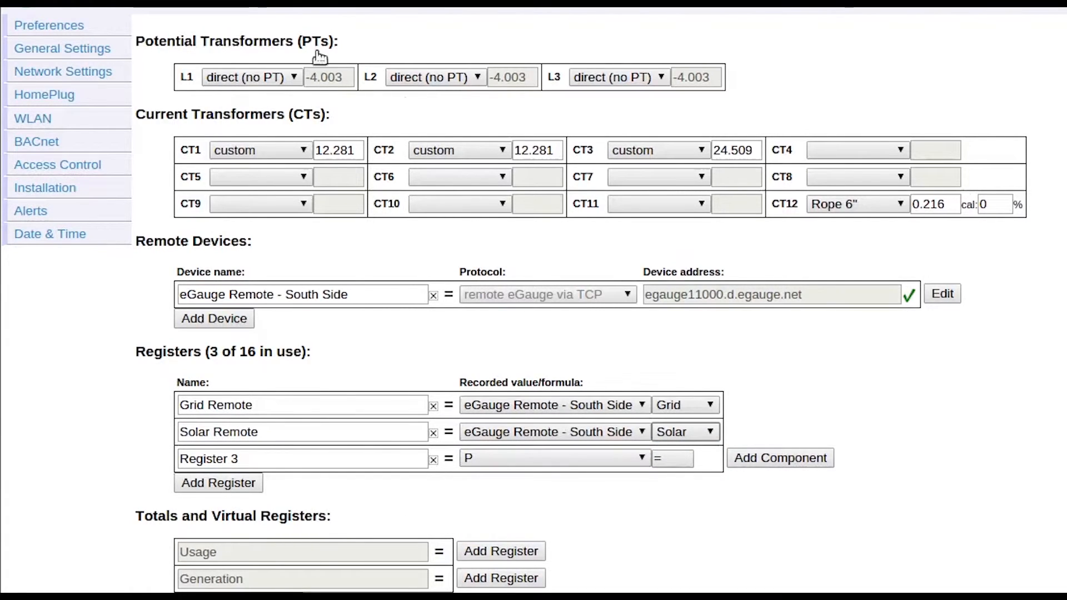
{"action": "mouse_move", "coordinate": [822, 384]}
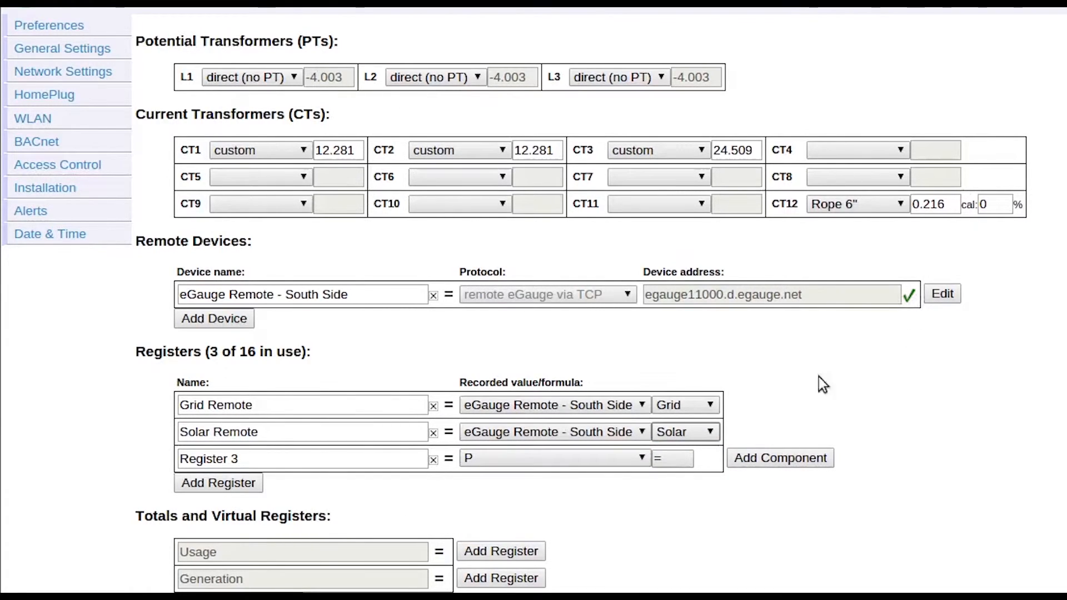
{"action": "left_click", "coordinate": [433, 459]}
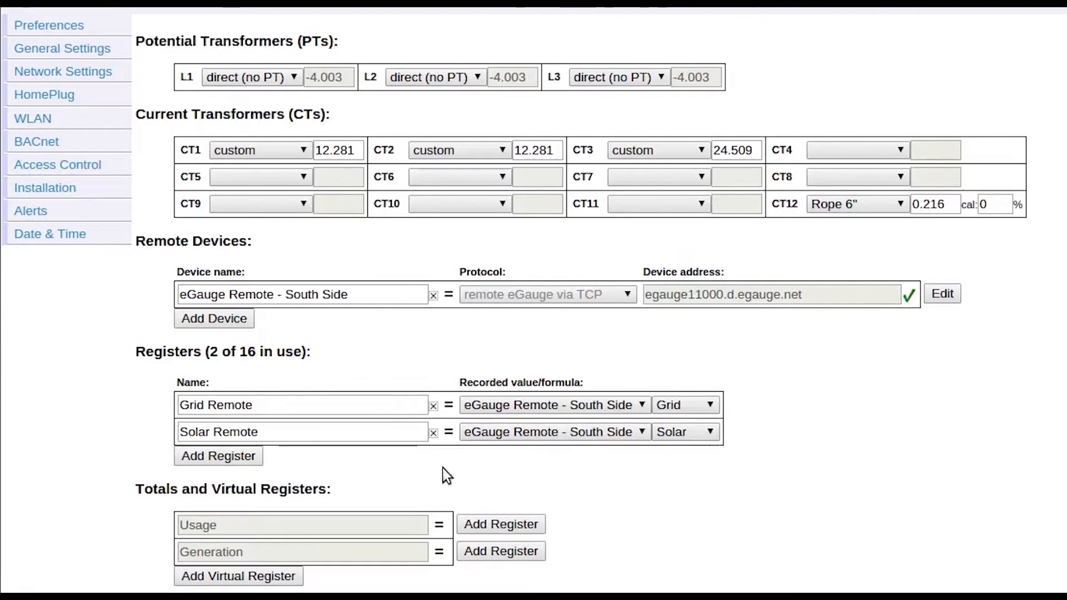